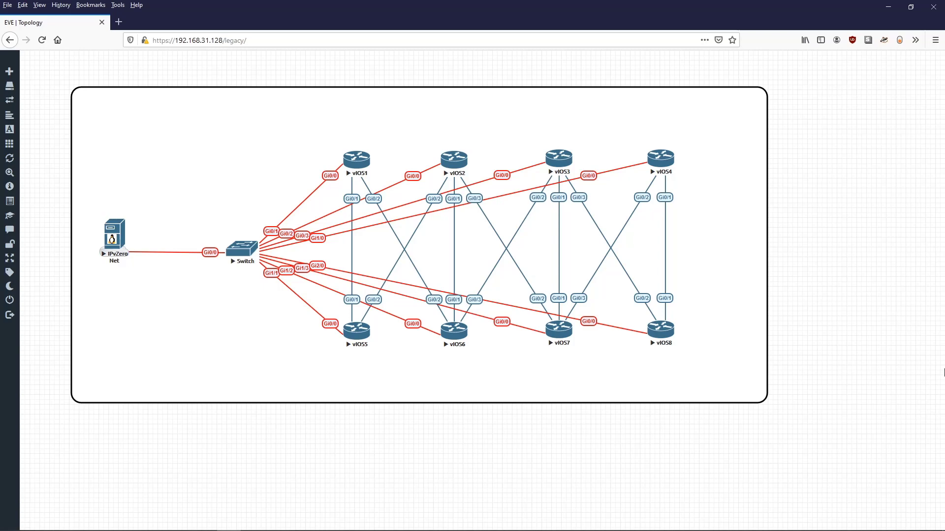
mouse_move(260, 54)
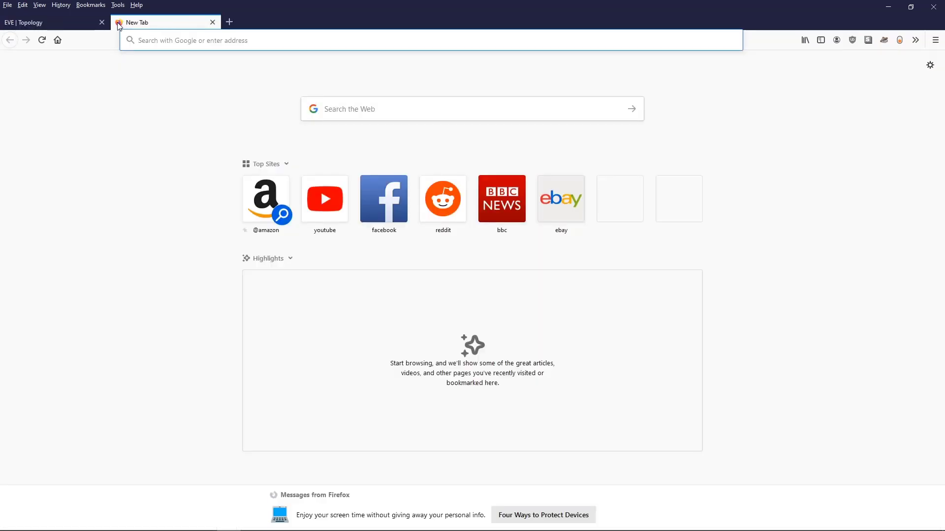
Search for napalm and scroll the Supported Devices page down to the getters support matrix
text(napalm.readthedocs.io/en/latest/support/)
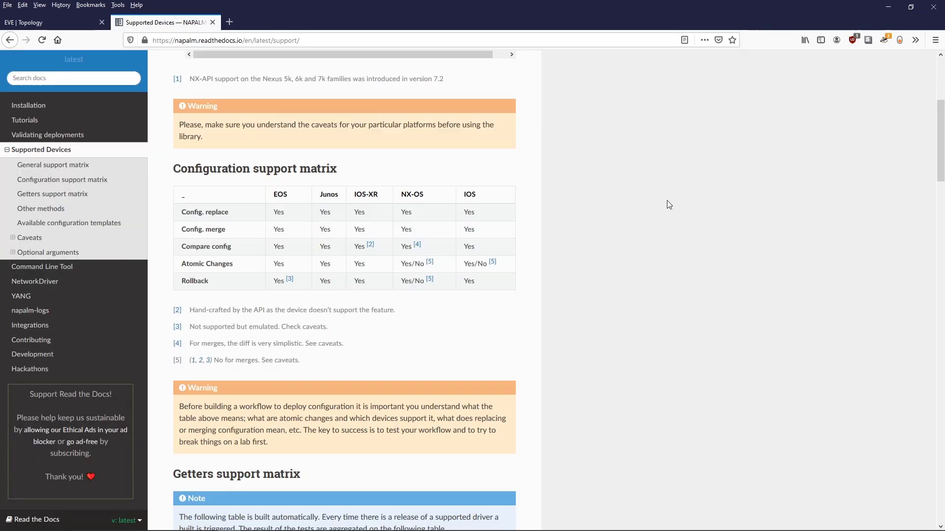
scroll(down, 3)
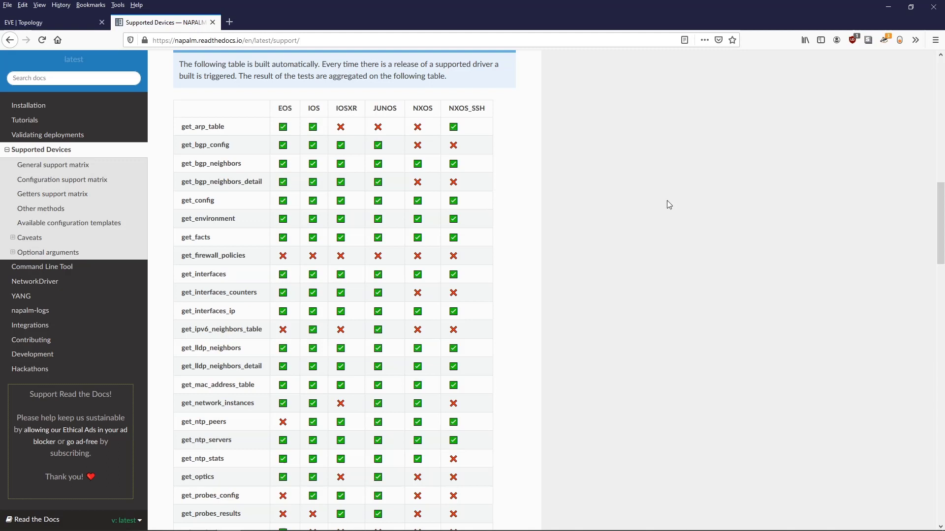
mouse_move(174, 242)
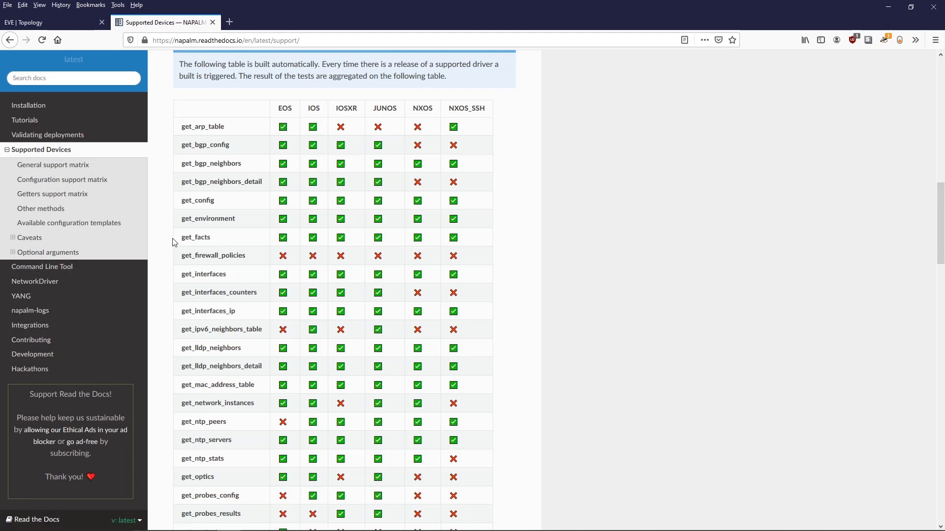
mouse_move(262, 241)
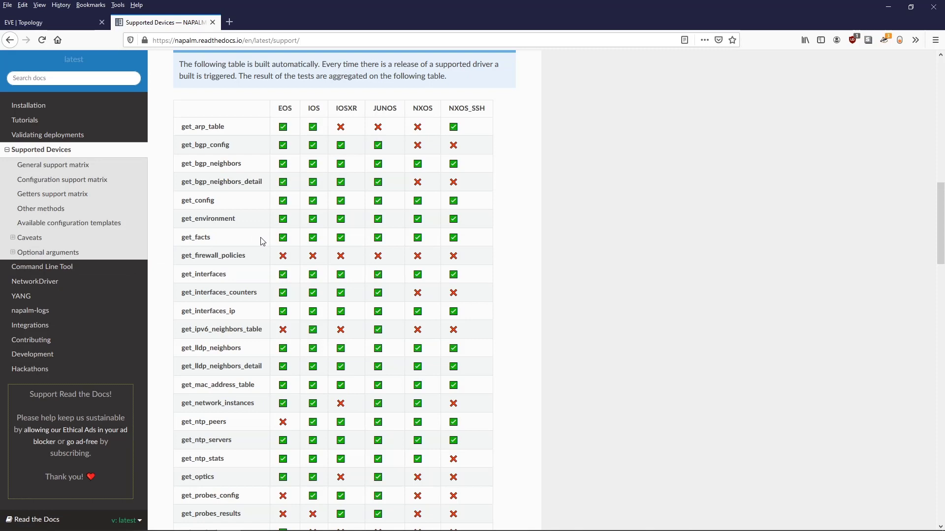
mouse_move(356, 63)
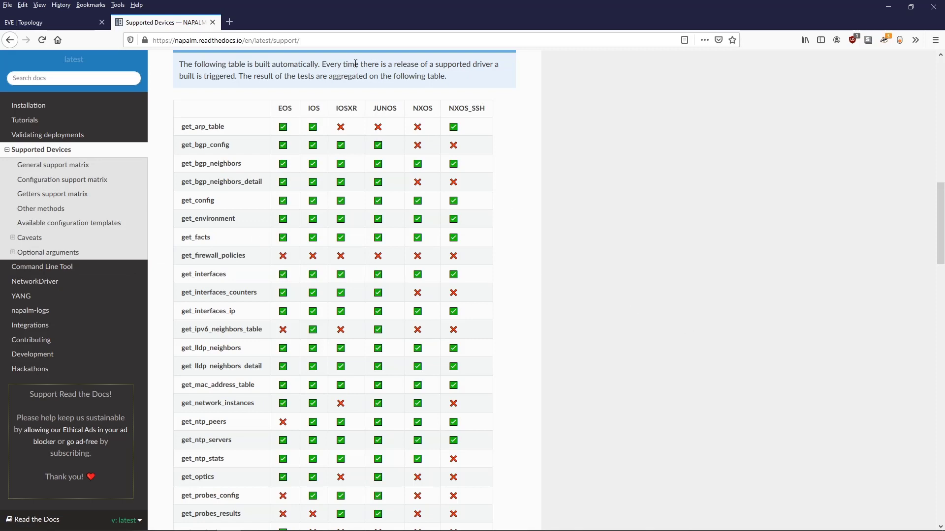
Bring up run1.py in vim from the Validate terminal session
click(51, 23)
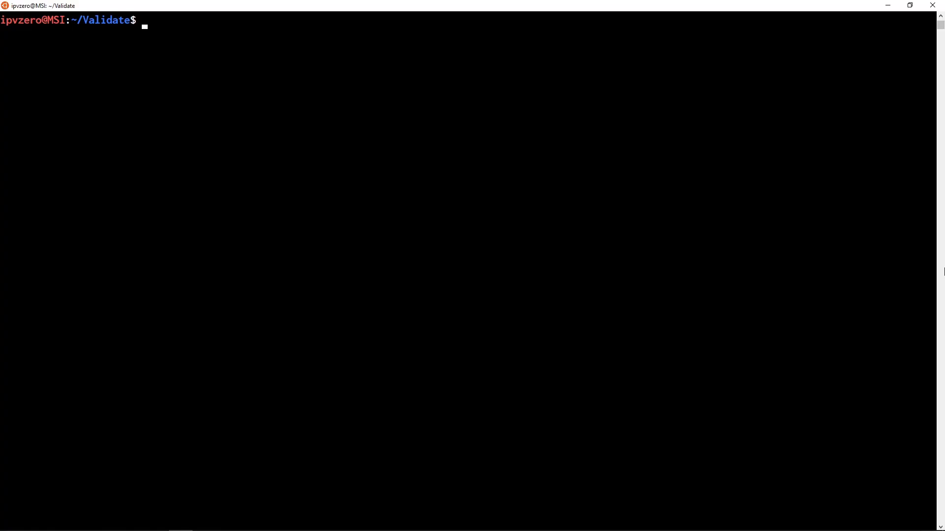
text(vim run1.py)
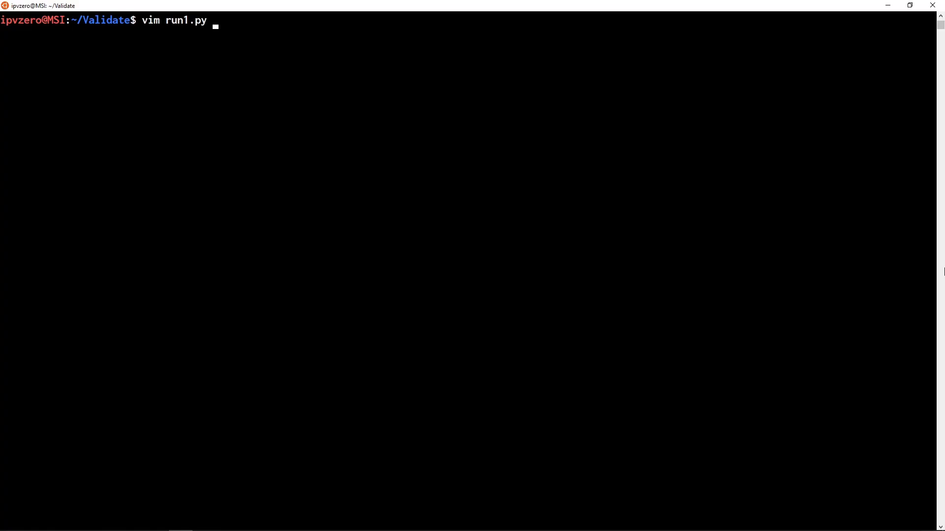
key(Return)
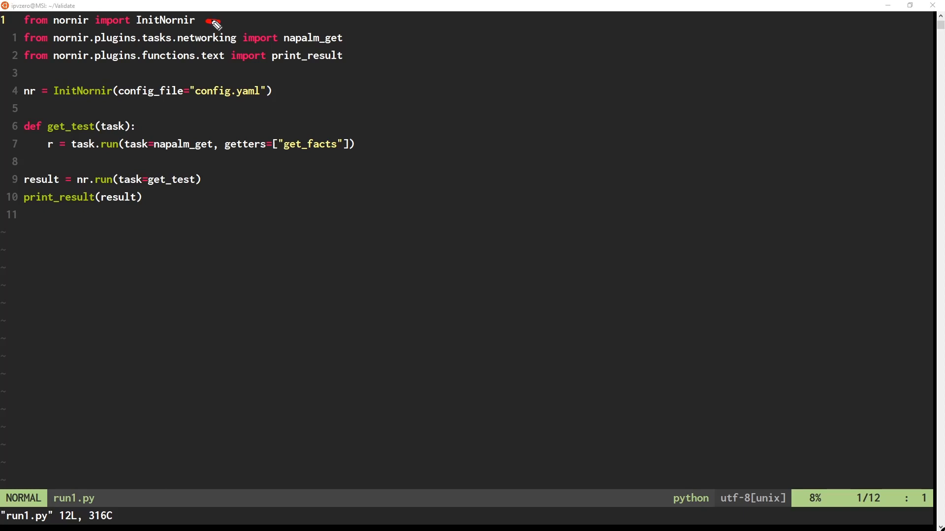
mouse_move(464, 74)
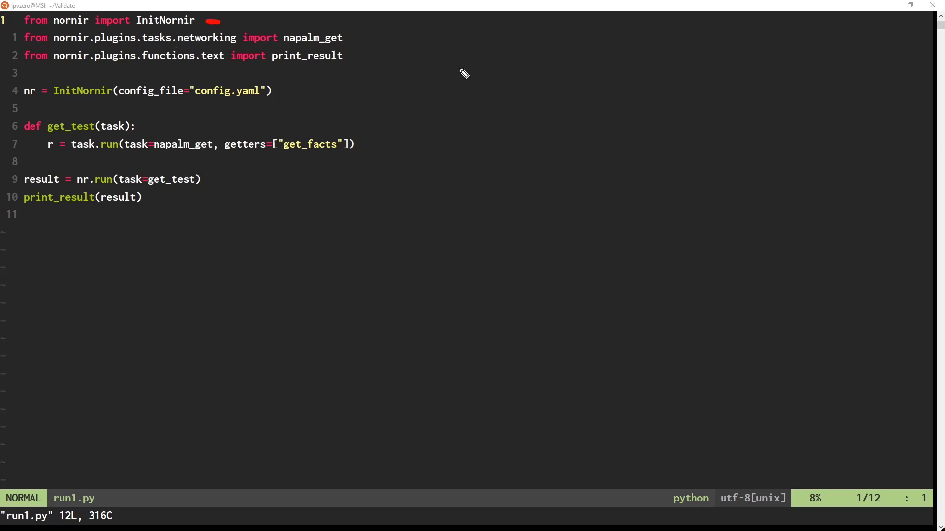
mouse_move(358, 38)
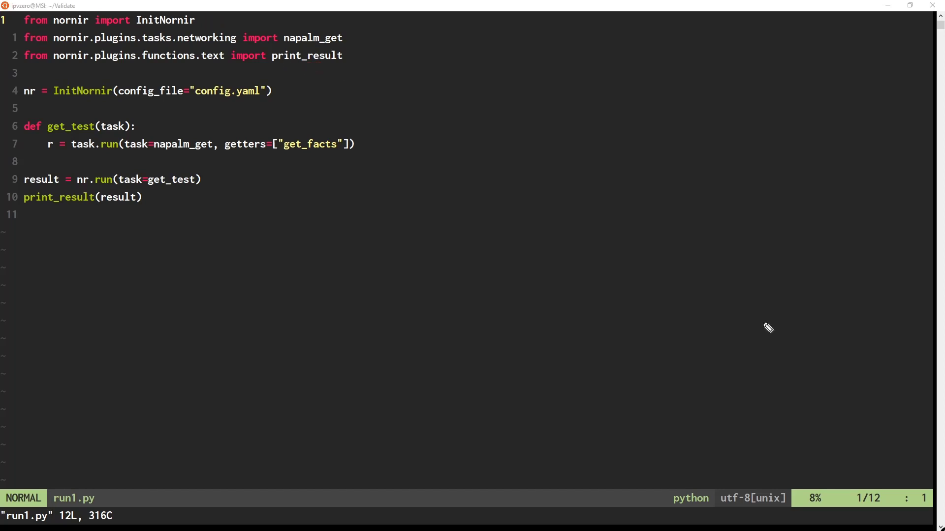
mouse_move(41, 107)
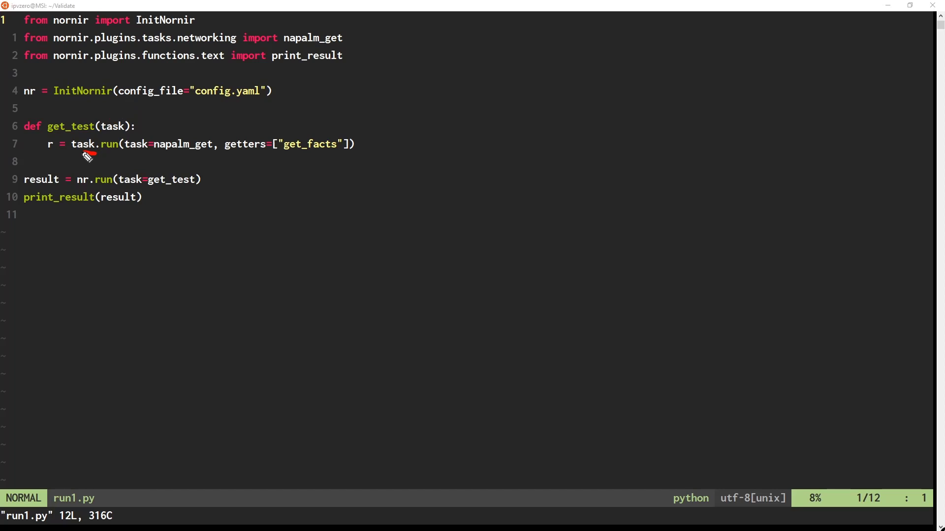
mouse_move(108, 155)
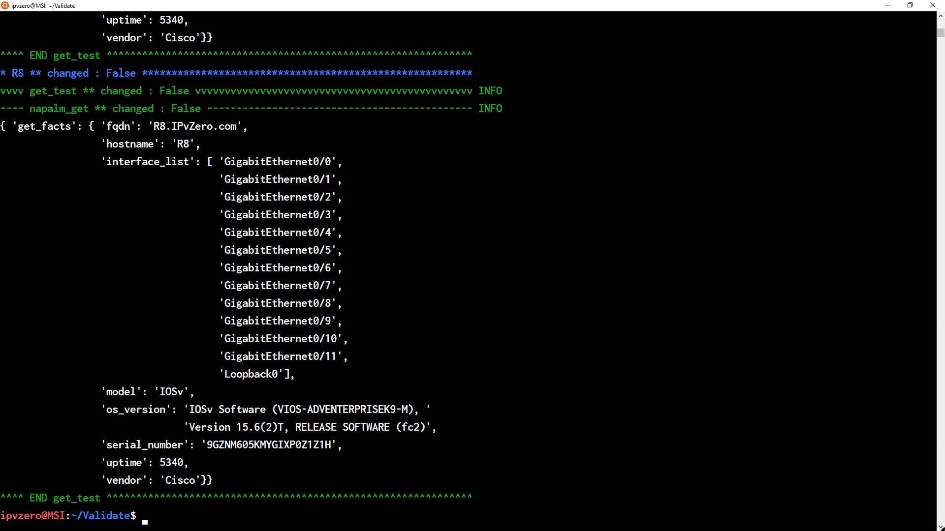
mouse_move(831, 316)
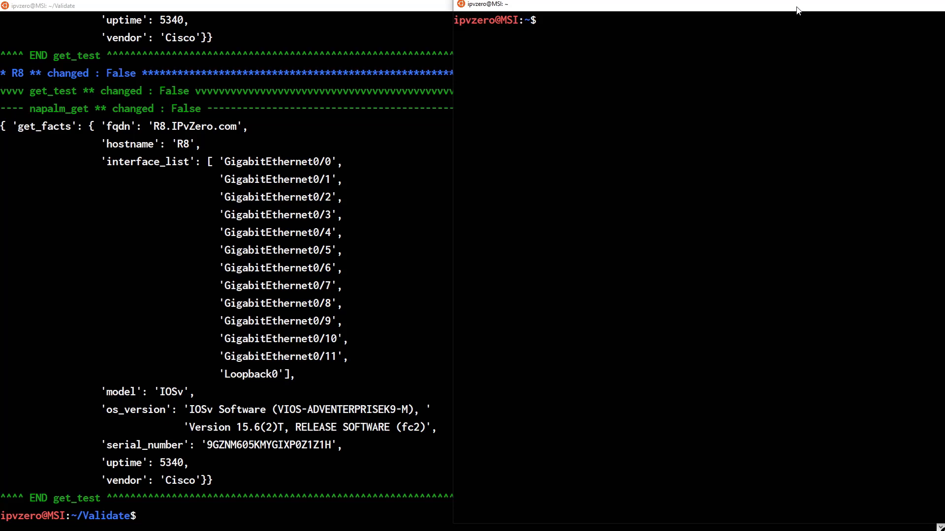
Create Validate/tests with an empty getfacts.yaml and start editing it in vim
text(cd Validate/)
text(mk)
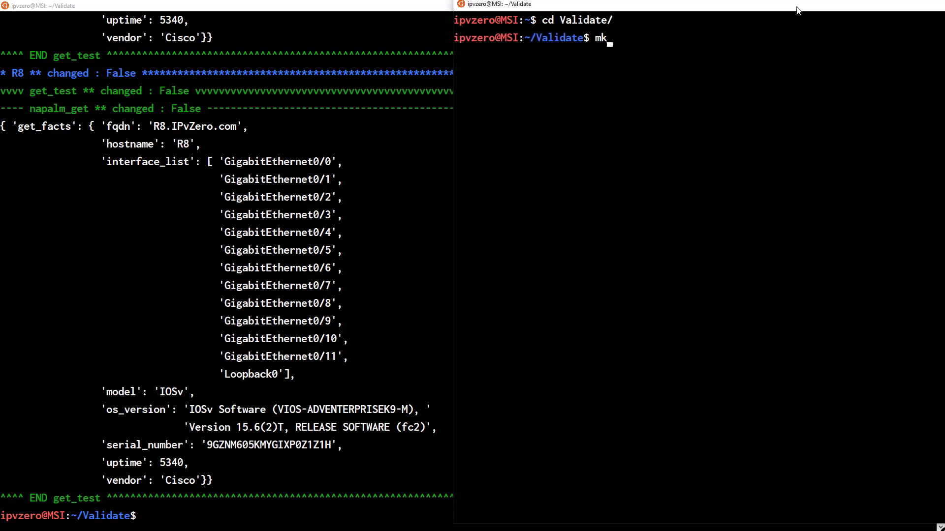
text(dir tests)
text(cd tests/)
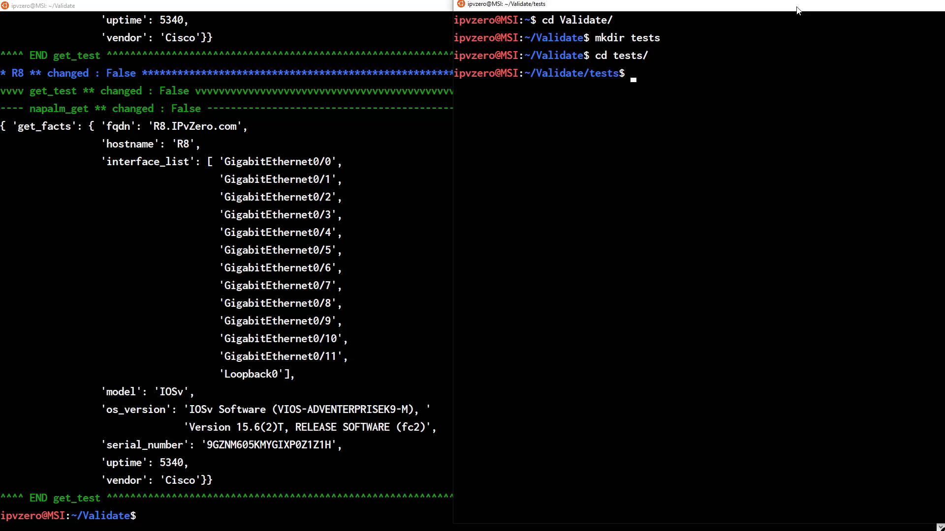
text(touch)
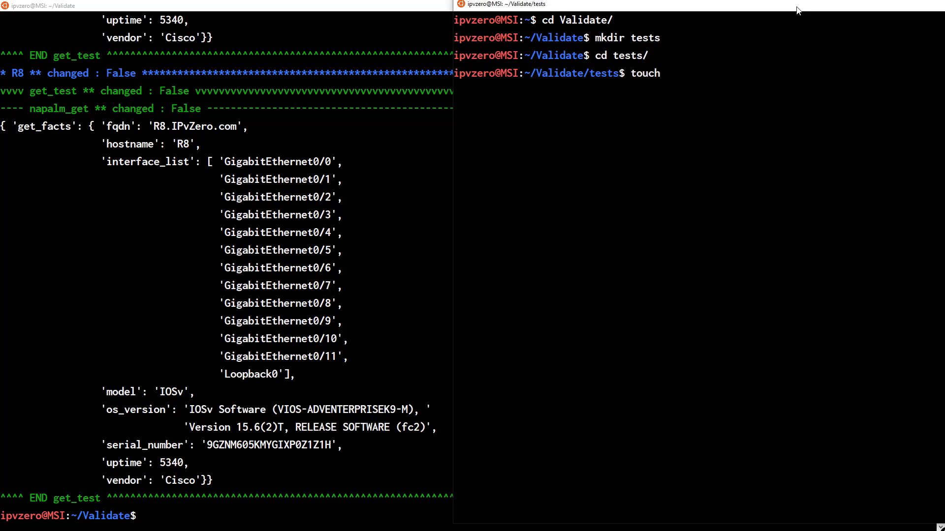
text(getfact)
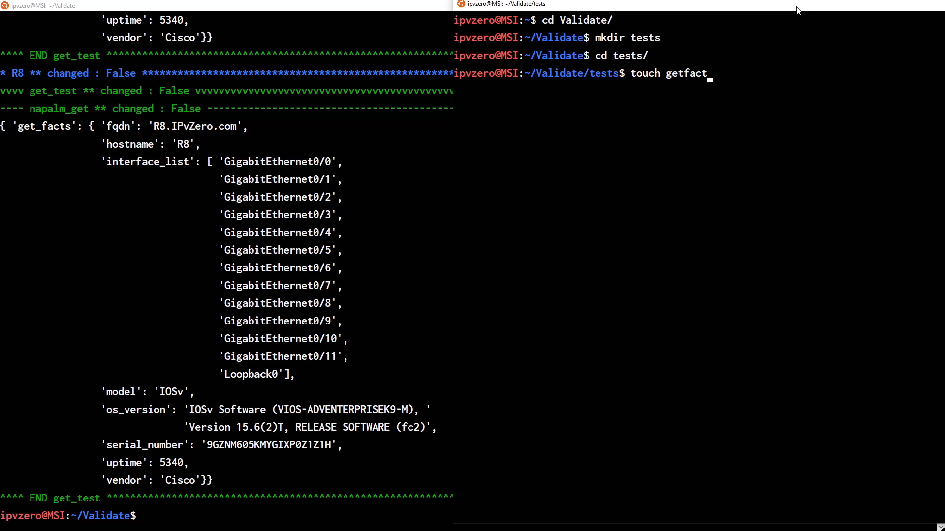
text(s.yaml)
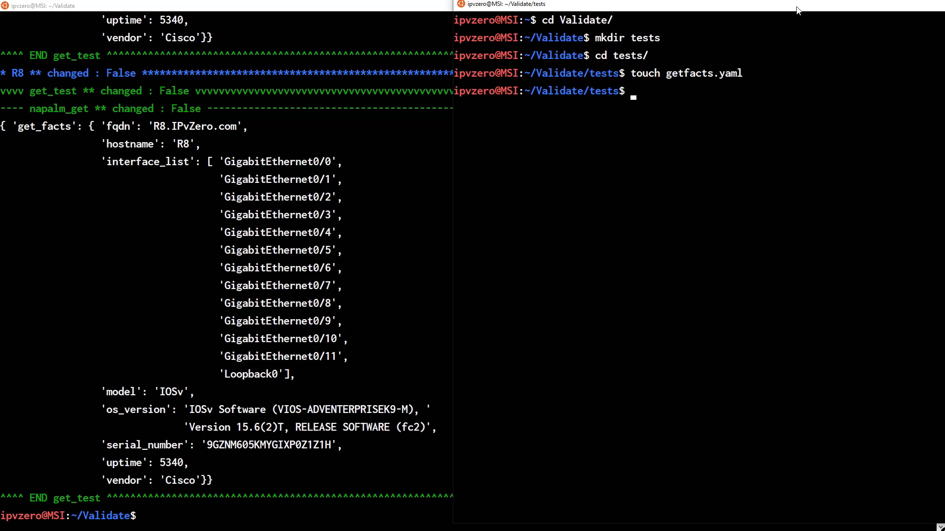
text(vim)
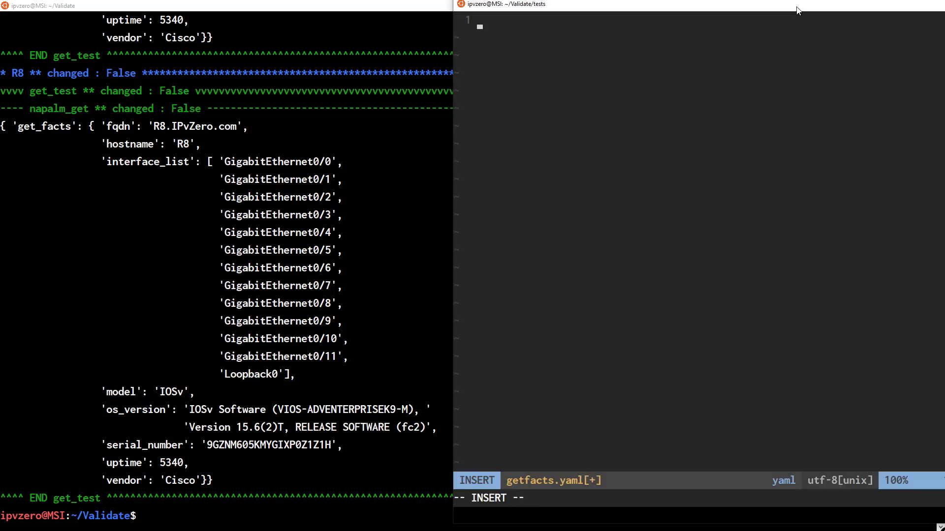
Write the YAML document start '---' and a '- get_facts:' list entry
text(---)
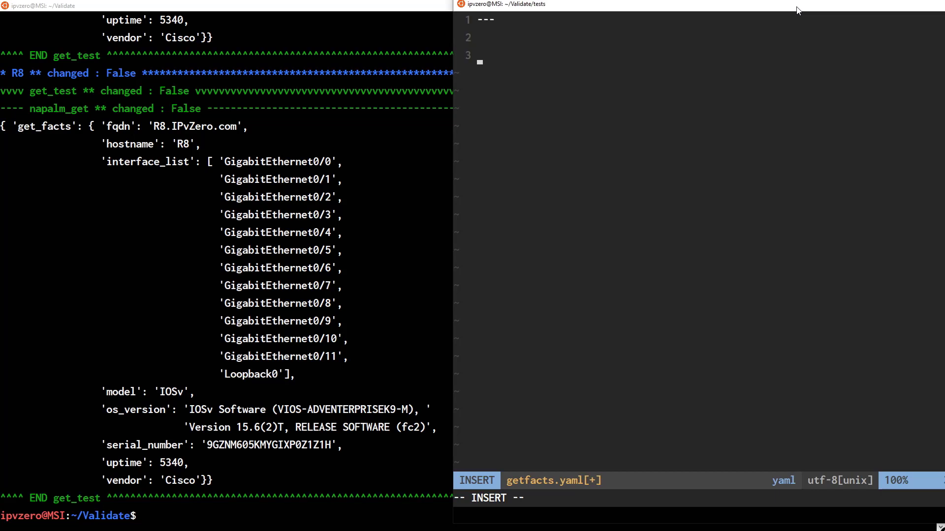
text(-)
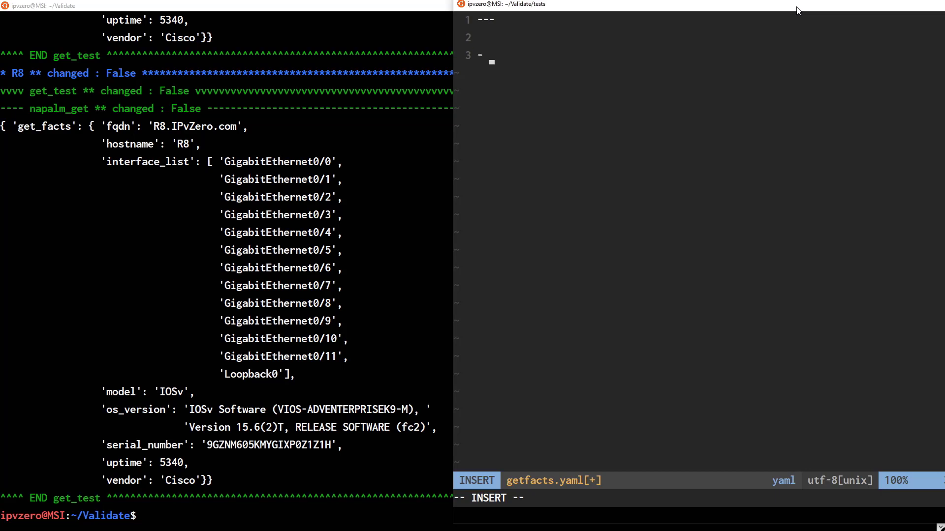
text(get_f)
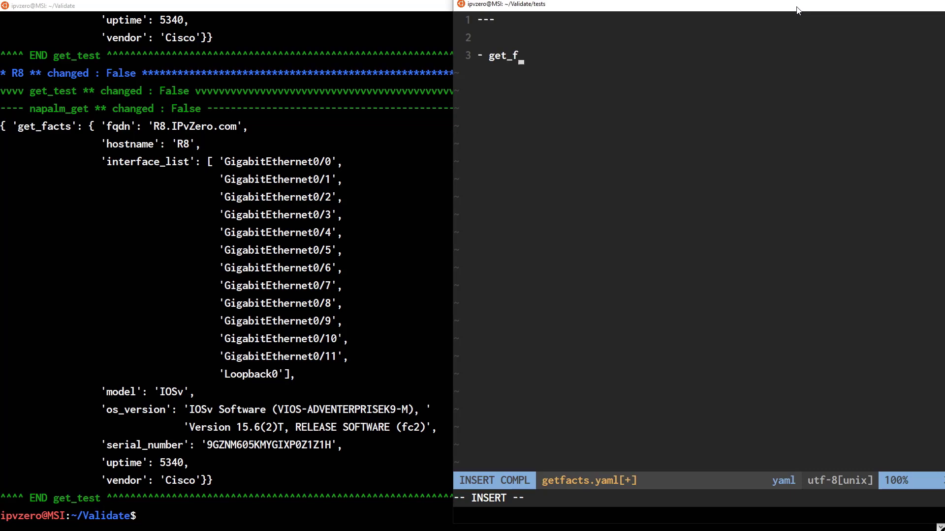
text(acts)
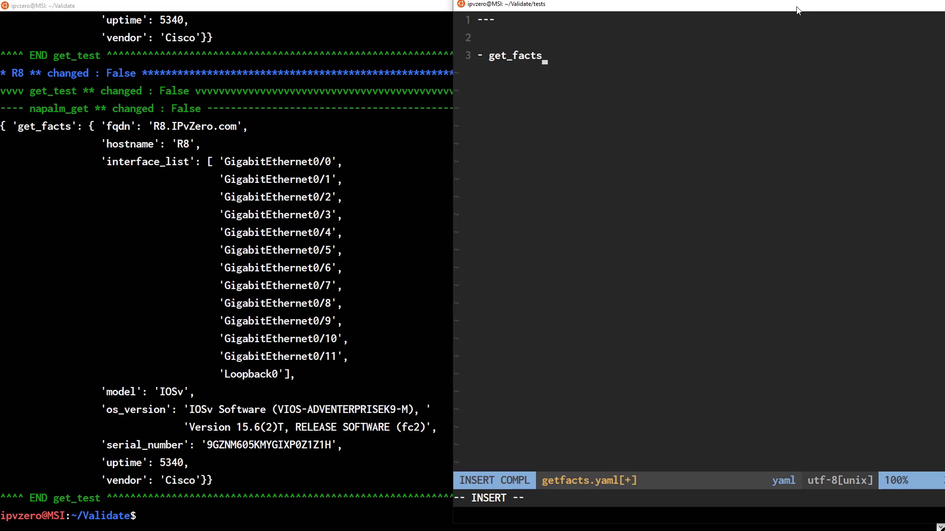
text(:)
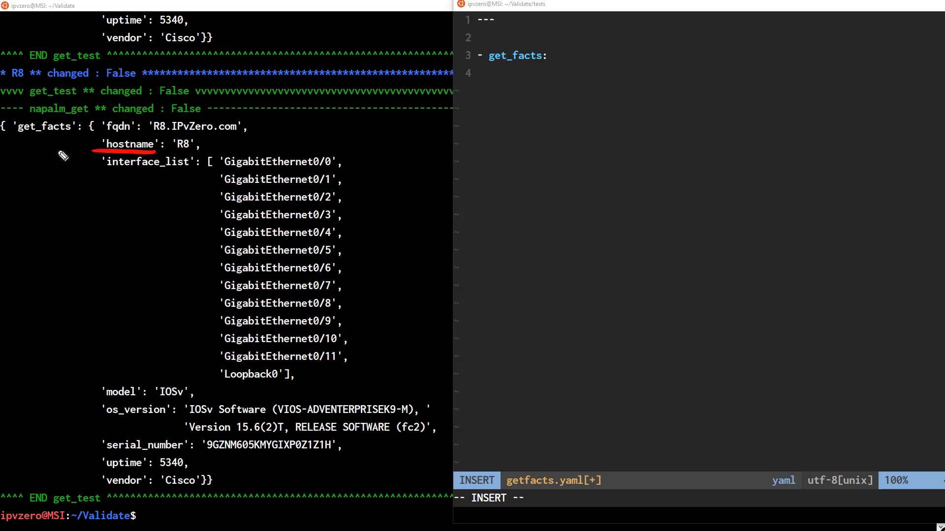
mouse_move(138, 405)
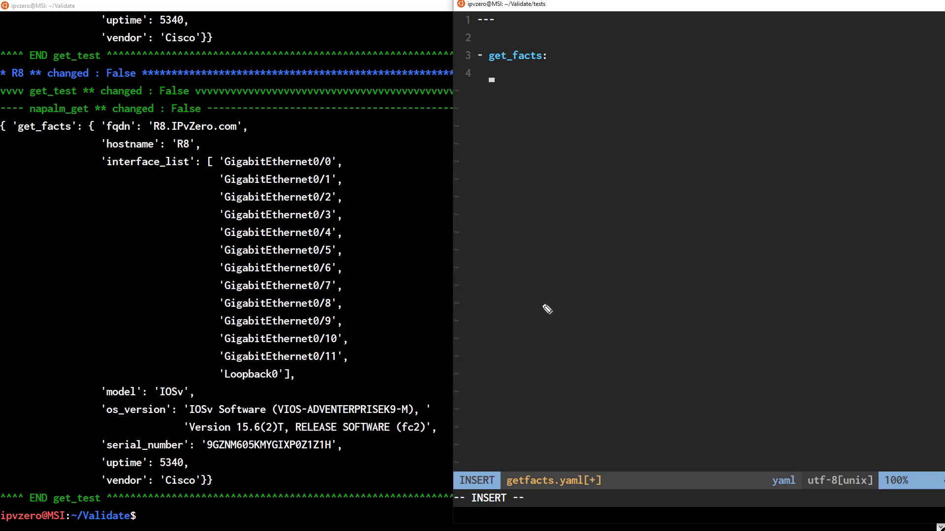
mouse_move(141, 402)
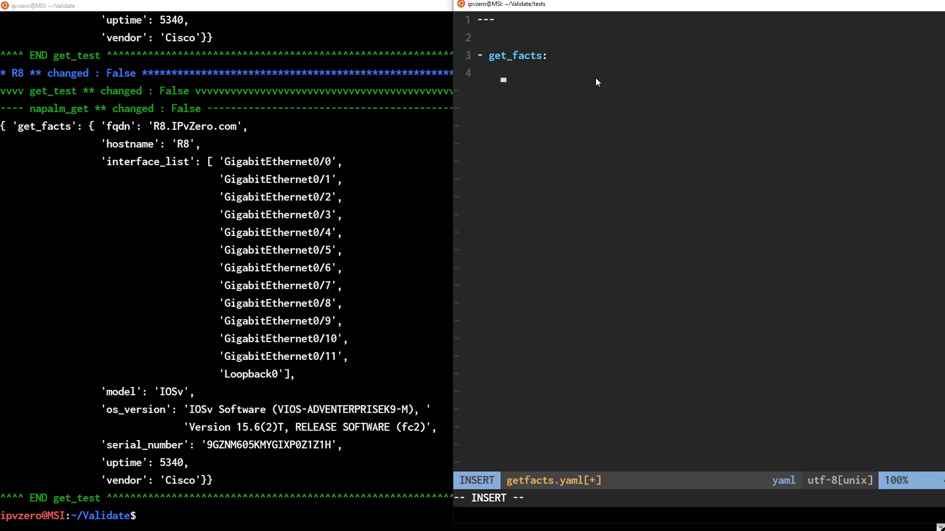
Add model: 'IOSv' and uptime: '>3000' checks under get_facts
text(model)
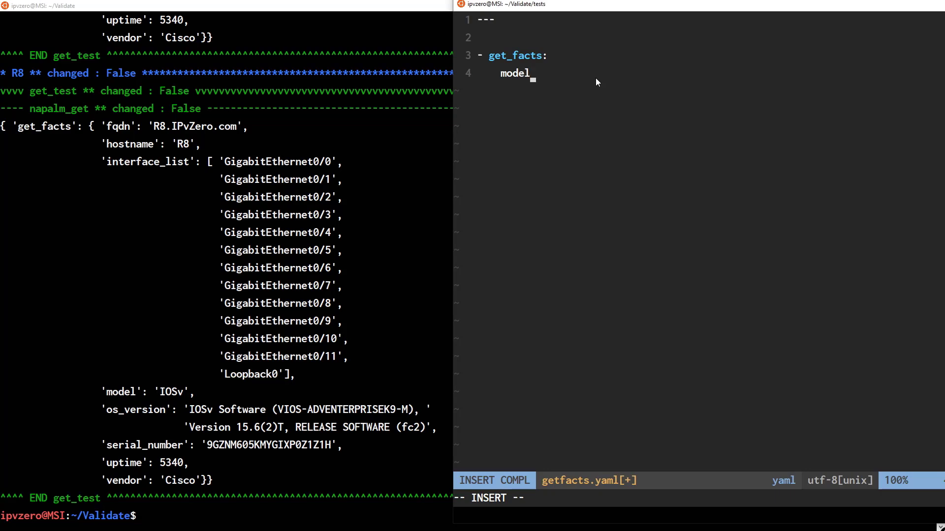
text(:)
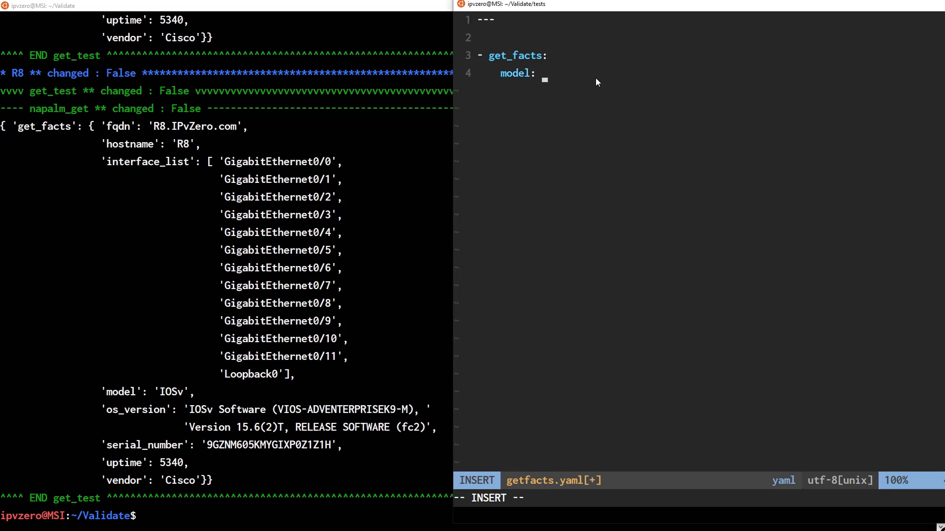
text(')
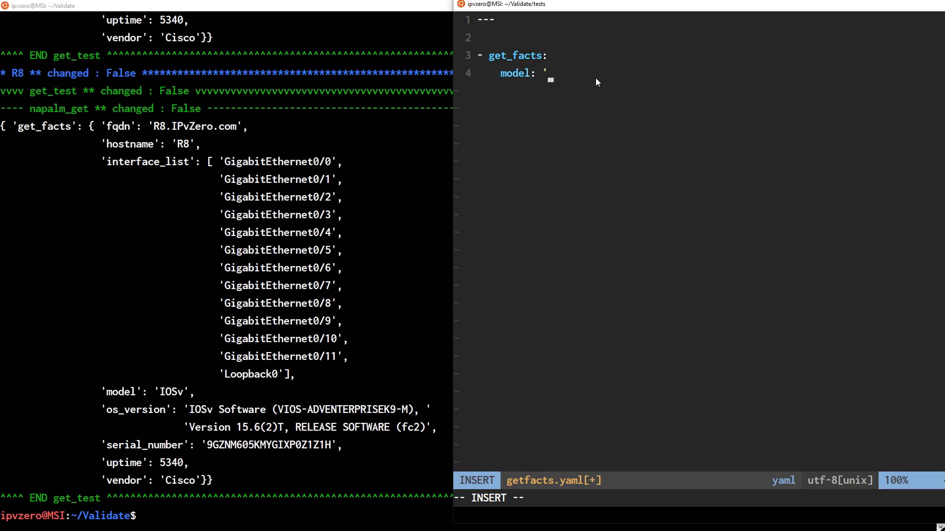
text(IO)
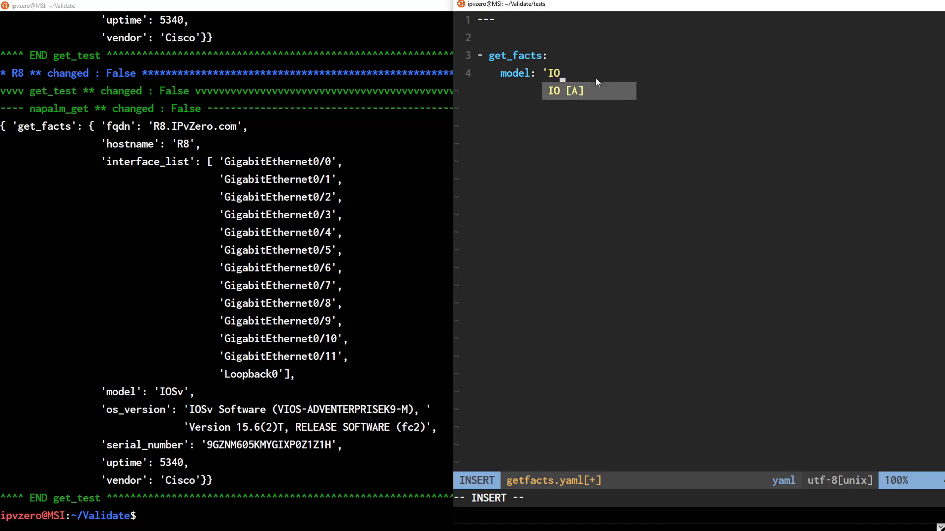
text(Sv')
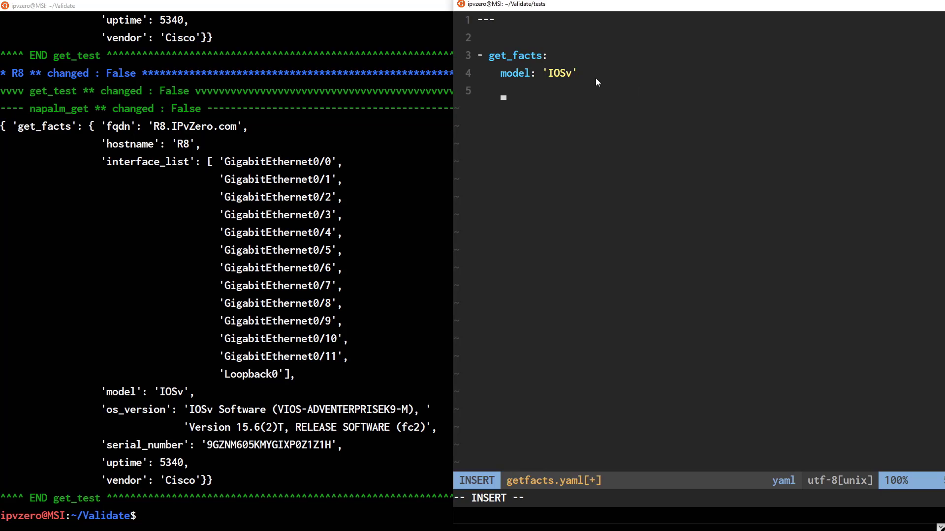
text(upt)
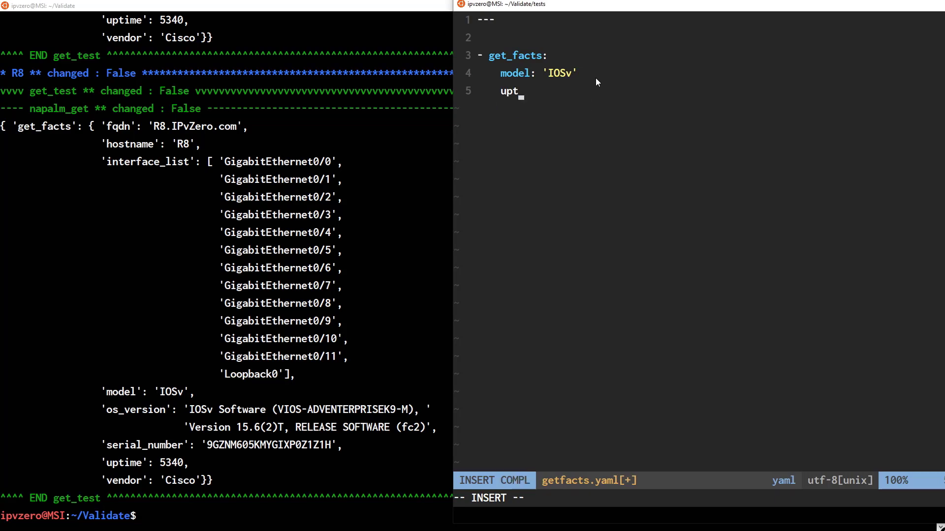
text(ime:)
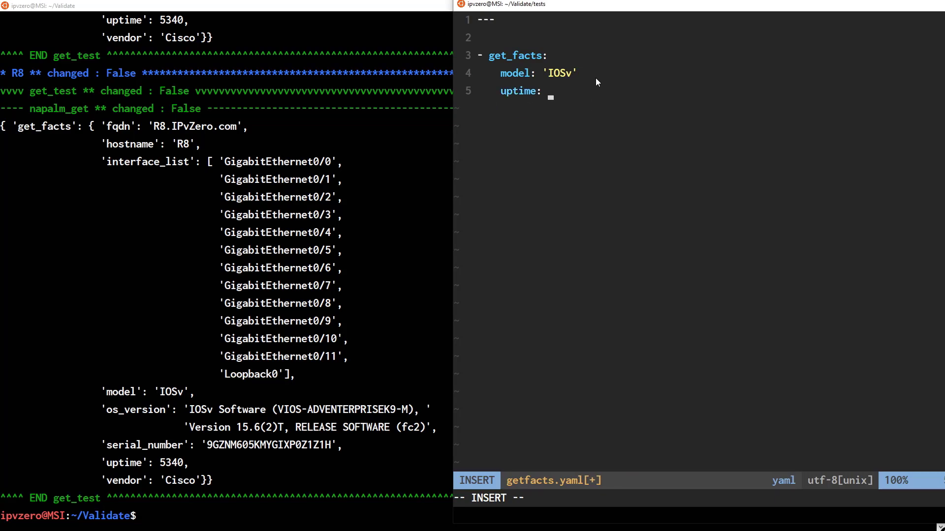
text(')
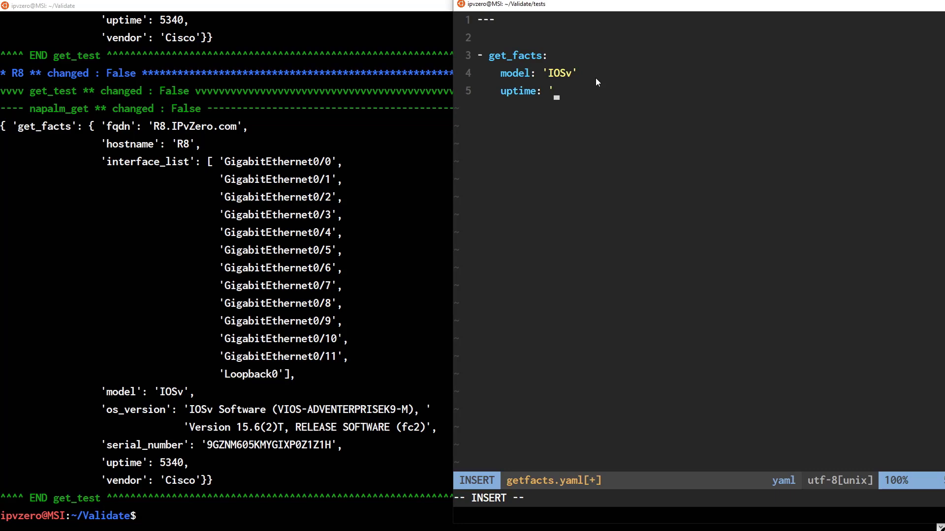
text(>3000)
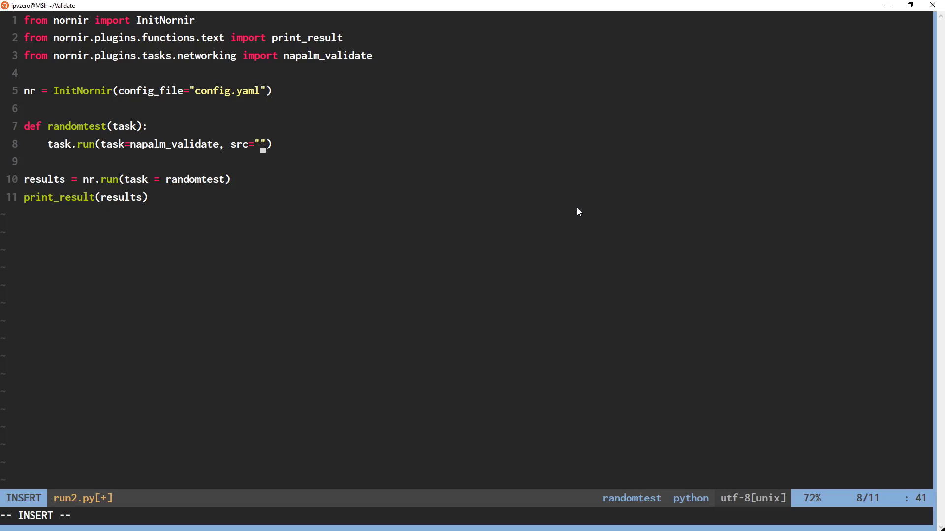
Set the napalm_validate src path to start with 'tests/'
text(tests)
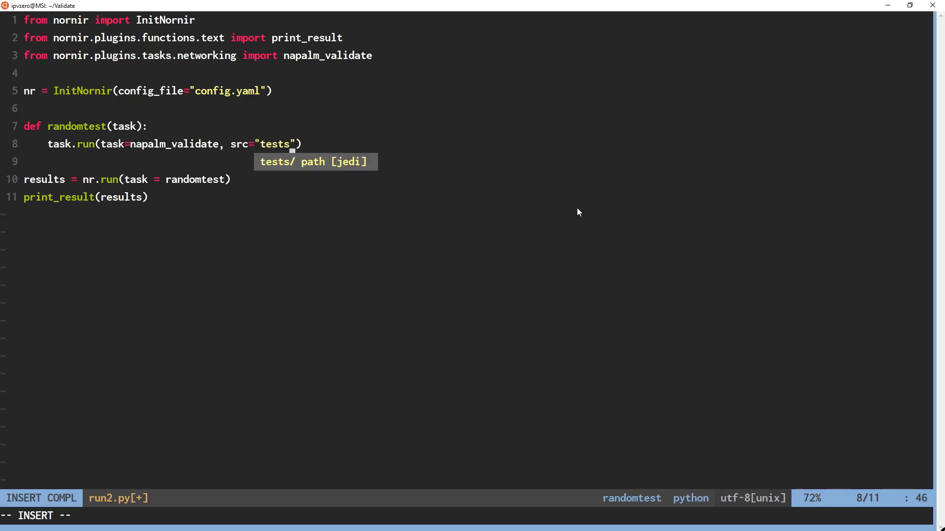
text(/)
text(python)
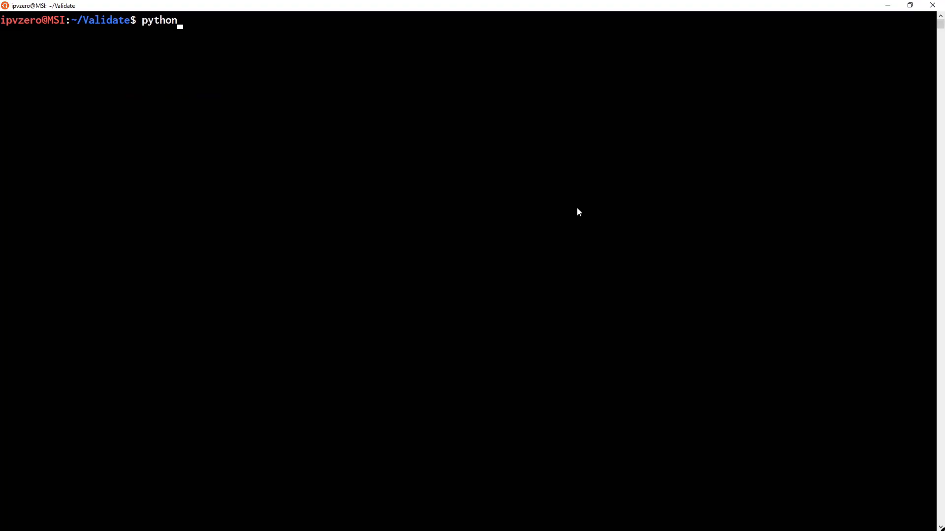
Run python3 run2.py and check R7 and R8 comply on model and uptime
text(3 run2.py)
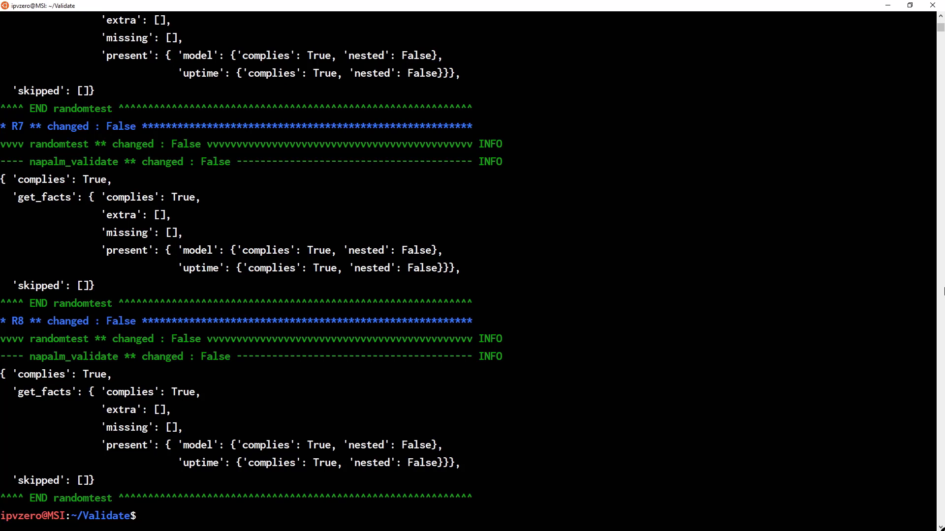
mouse_move(114, 388)
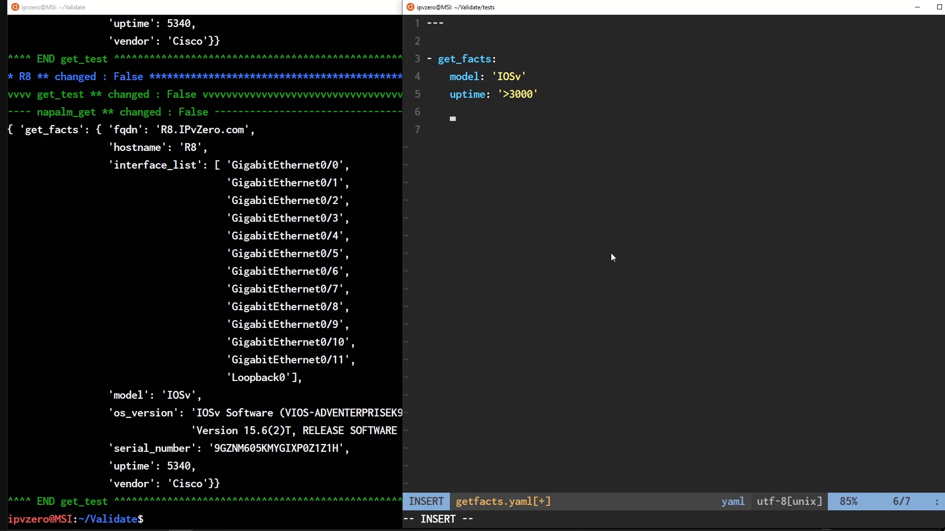
Add a hostname: 'R8' check under uptime and leave insert mode
text(hostname)
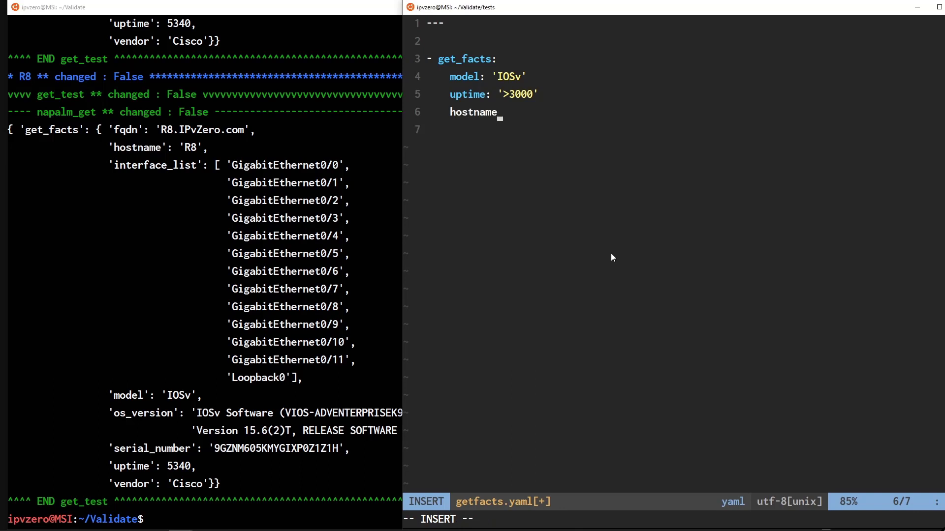
text(:)
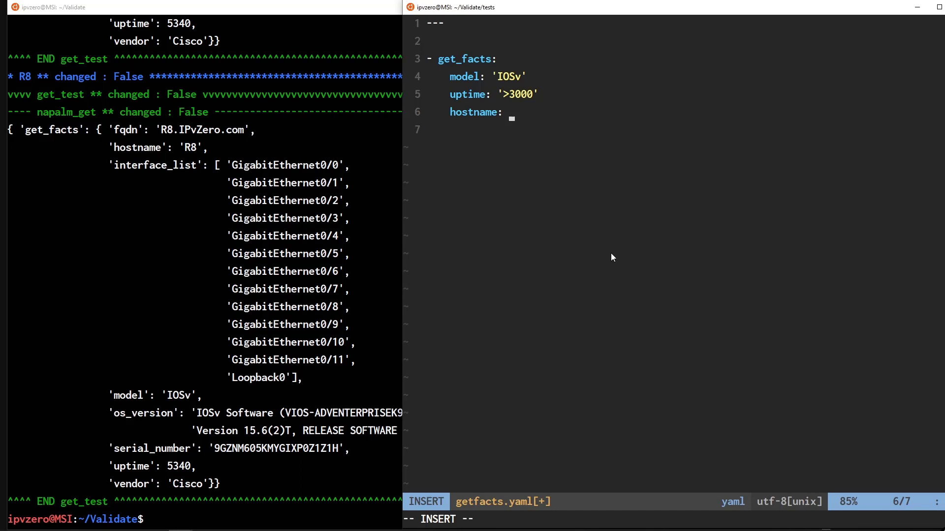
text(')
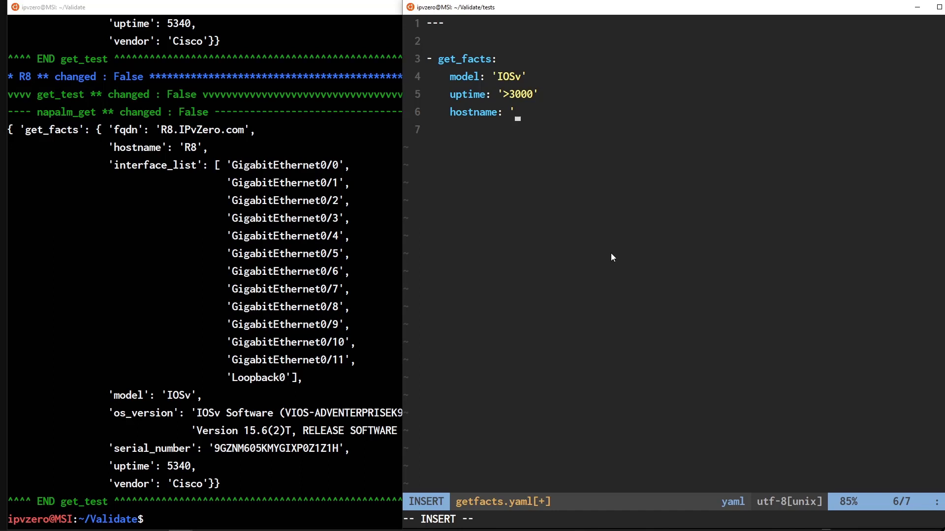
text(R8)
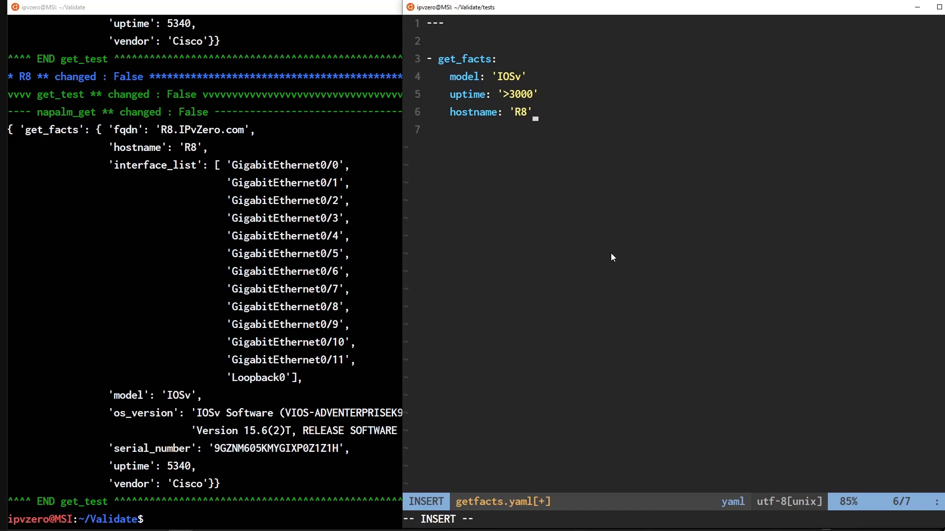
key(Escape)
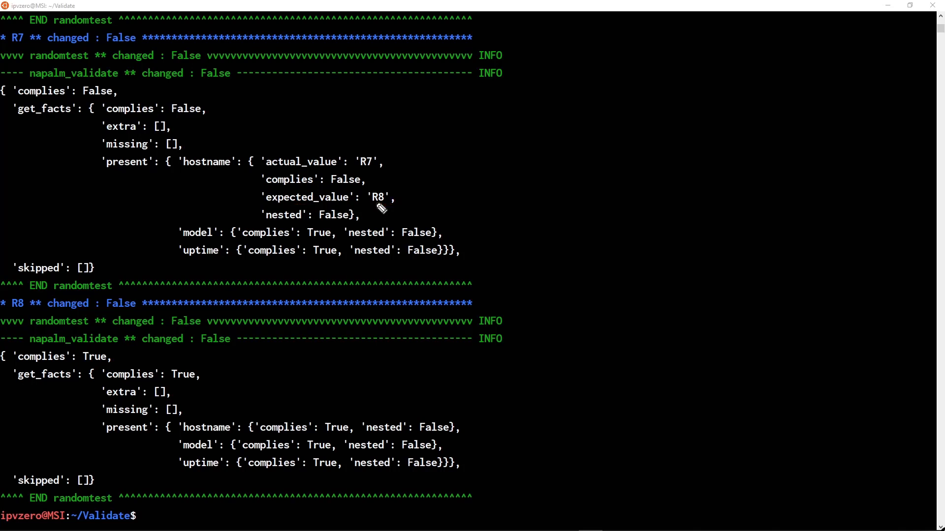
mouse_move(208, 247)
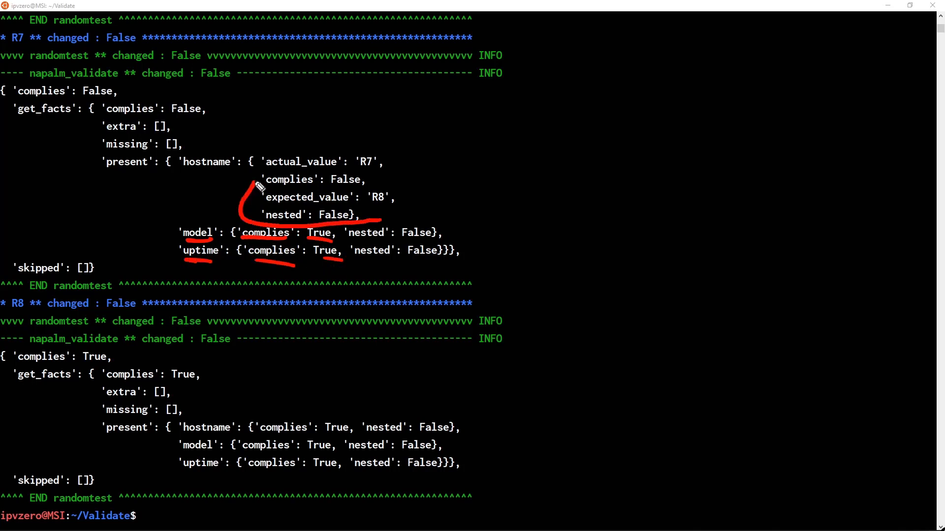
Highlight R7's hostname mismatch, actual 'R7' versus expected 'R8', in the validate report
drag(259, 187, 404, 233)
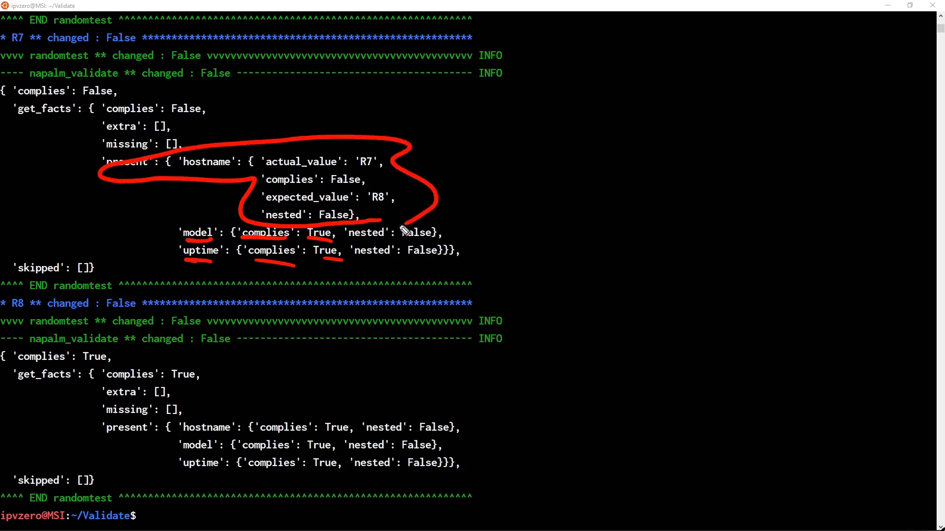